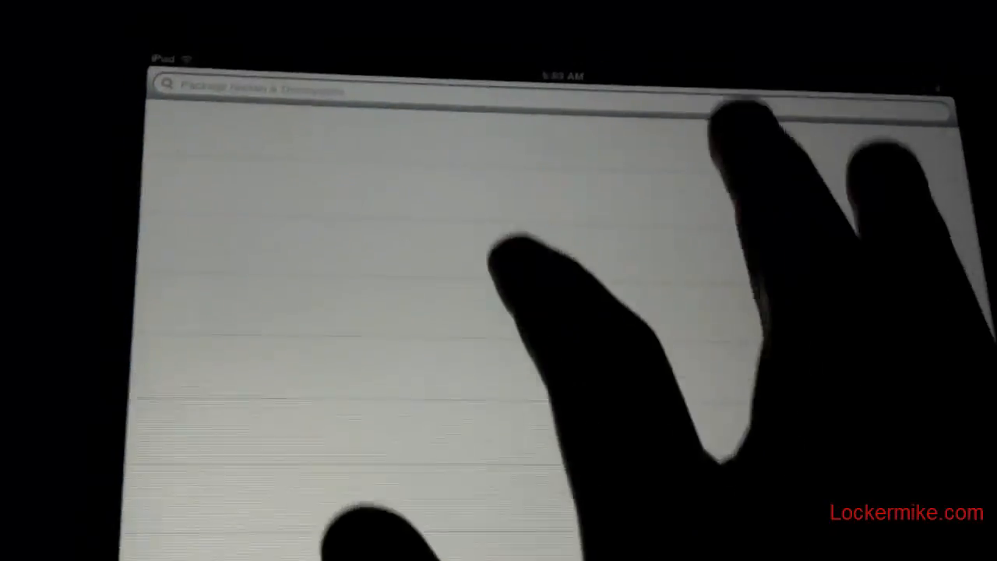
Search Cydia for 'Dreamboard' and open the first DreamBoard result (v1.1.4 by Andrew Liu).
type("Dre")
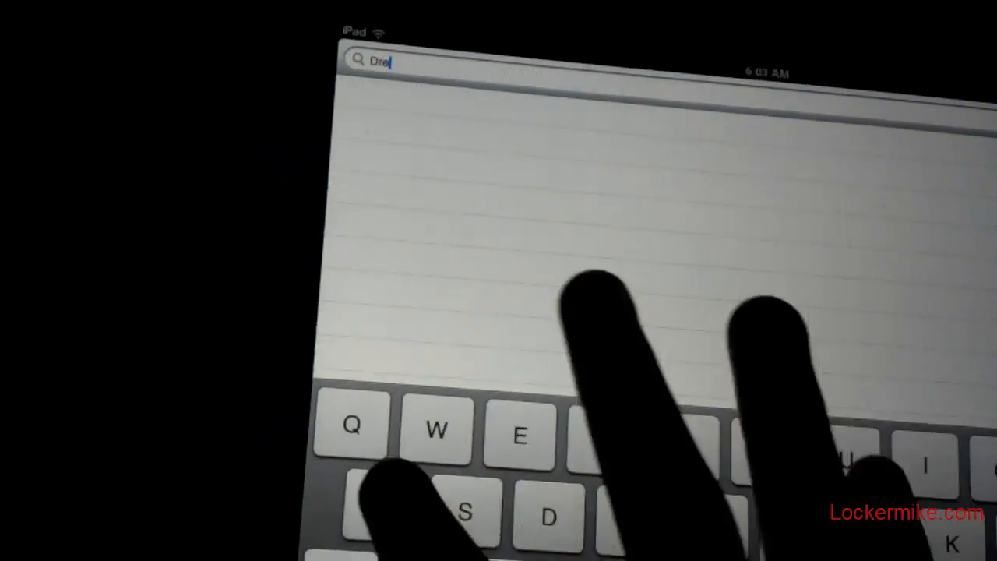
type("amb")
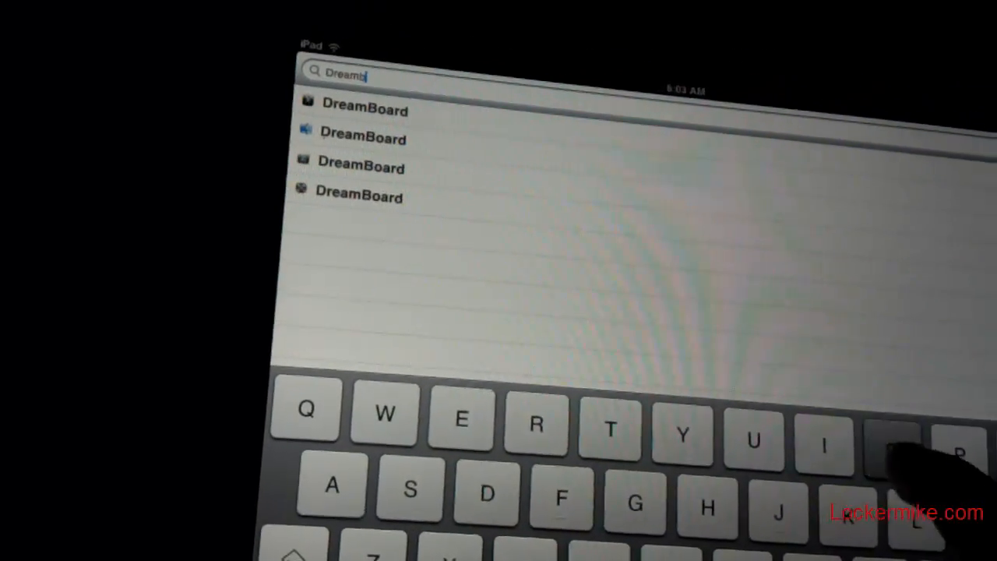
type("o")
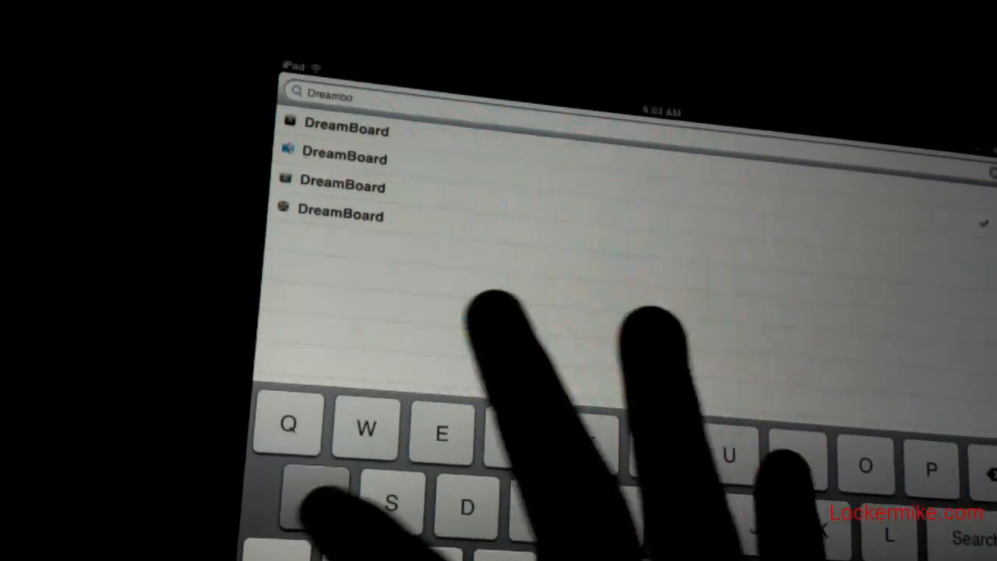
type("ard")
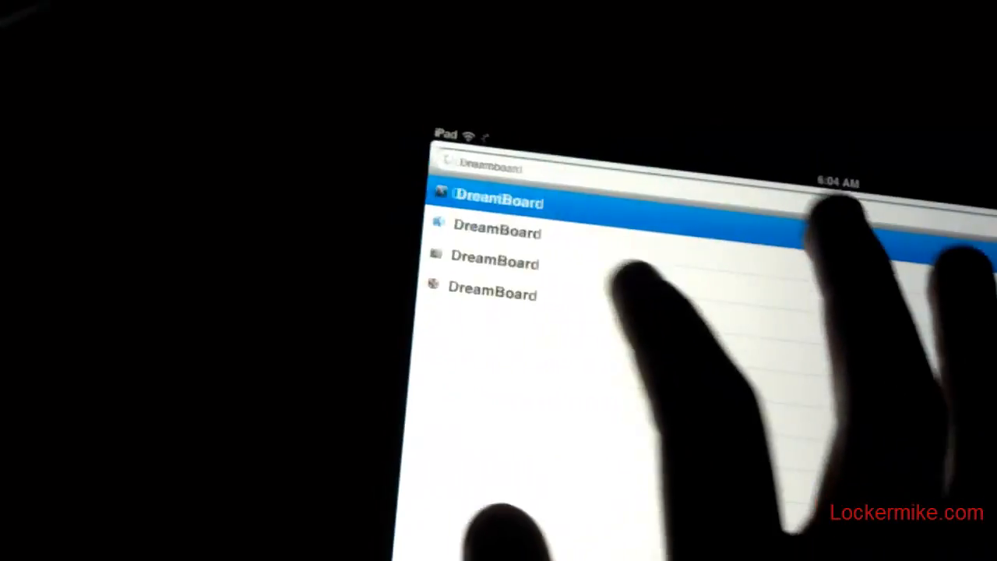
left_click(496, 203)
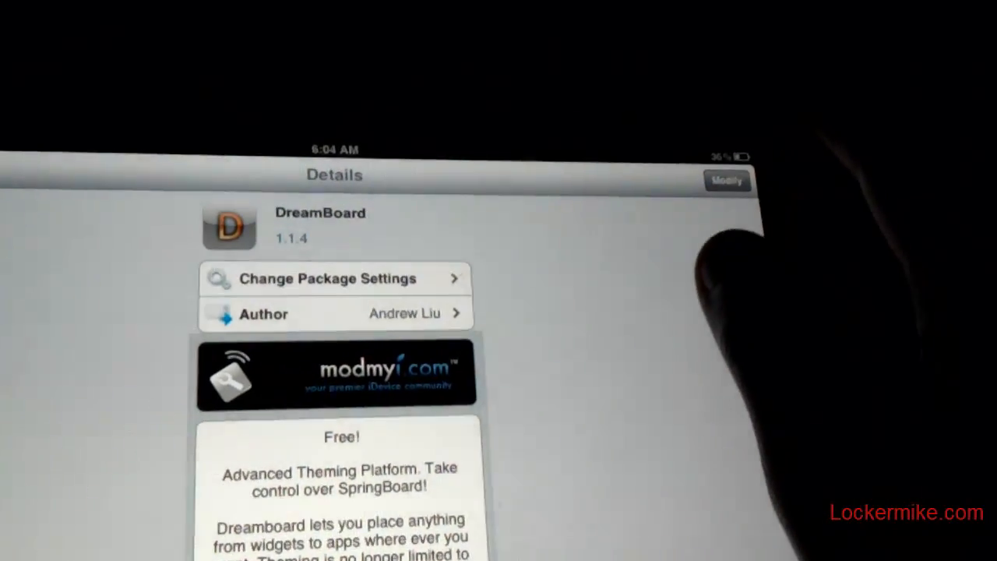
Reinstall DreamBoard via Modify > Reinstall and confirm the 9.5 MB download.
left_click(725, 181)
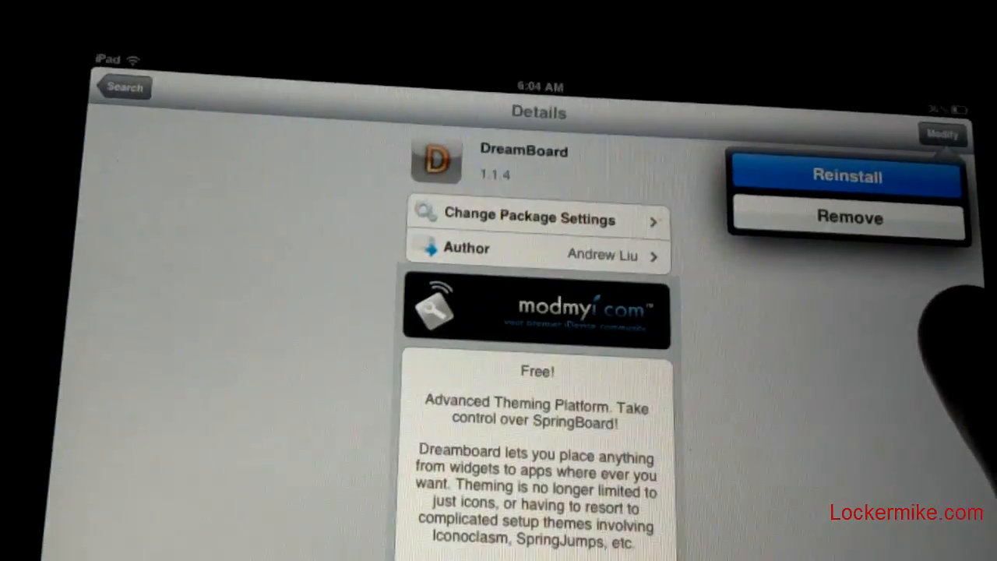
left_click(847, 174)
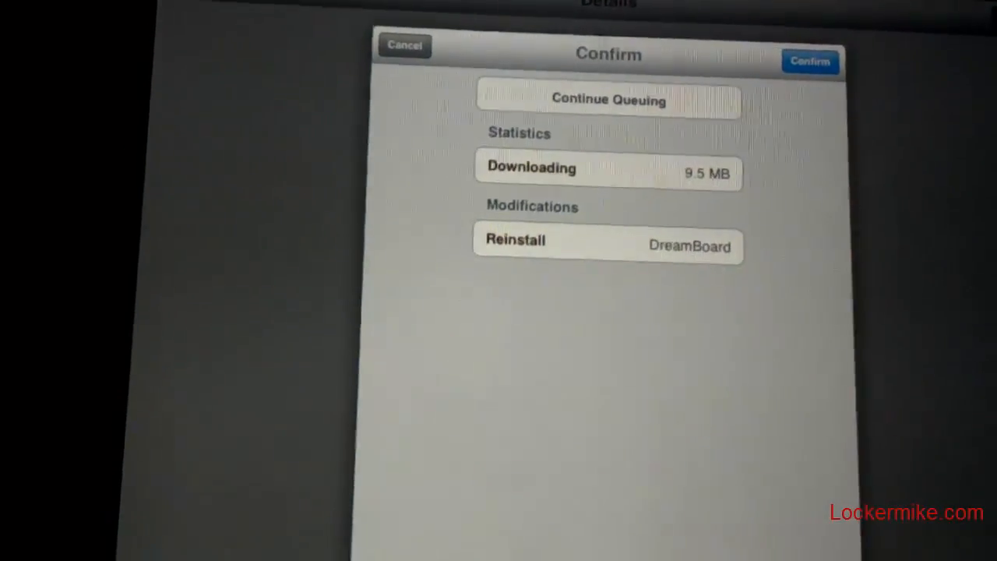
left_click(810, 63)
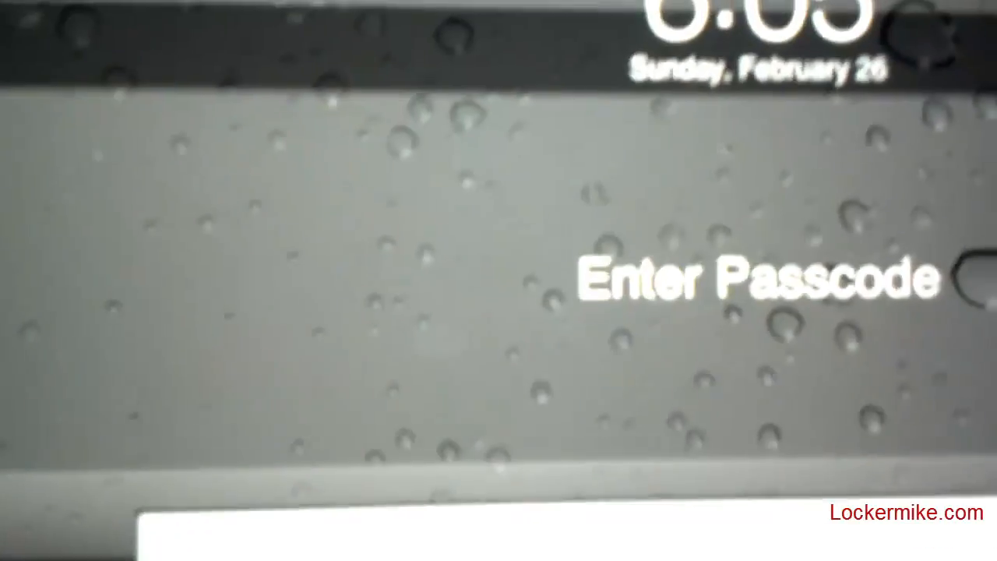
Enter the passcode to unlock the iPad and launch DreamBoard.
type("m")
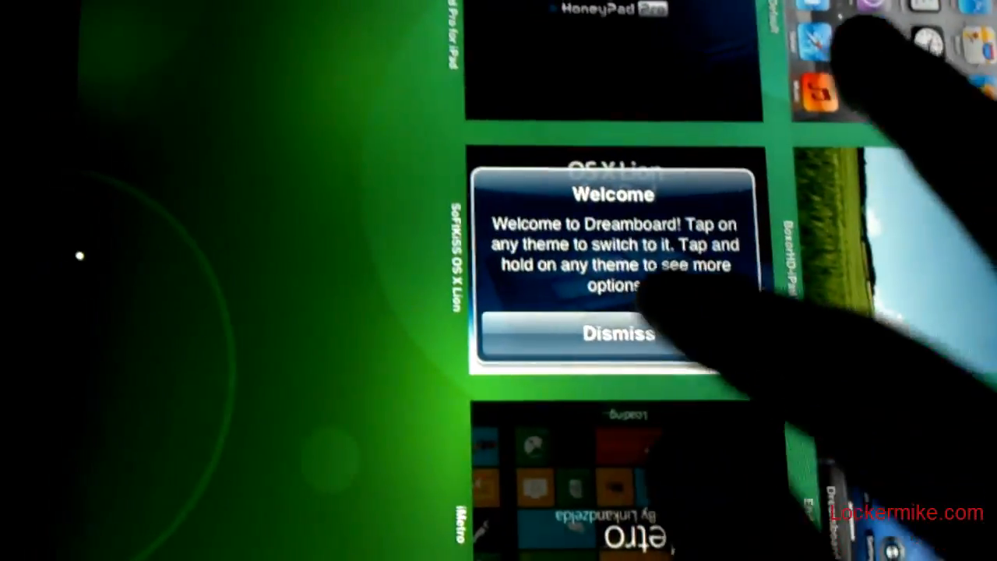
Dismiss DreamBoard's welcome message to reveal the theme grid.
left_click(611, 333)
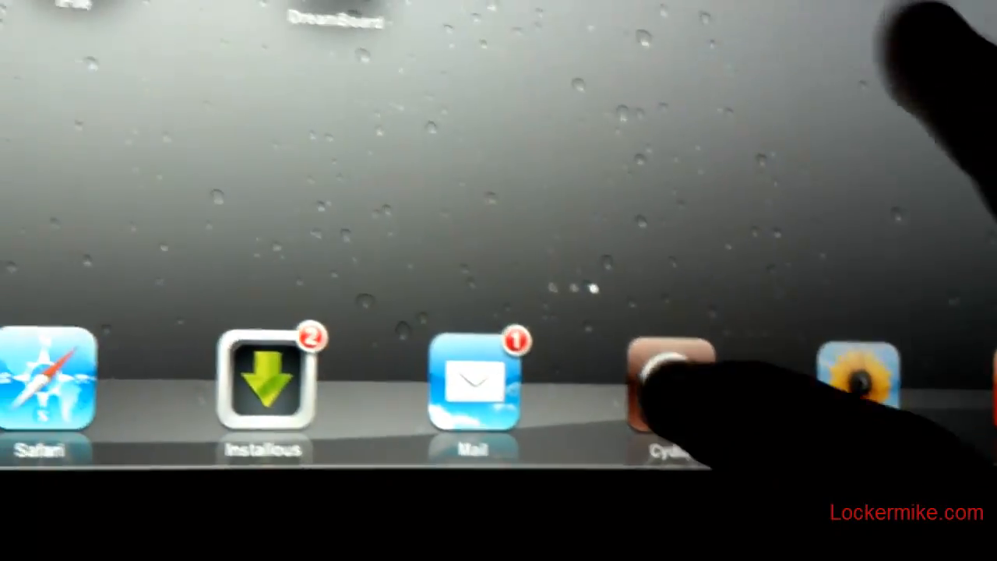
Launch Cydia, search for 'Boxor HD for iPad' and open its details (v1.2 by falcon212).
left_click(672, 382)
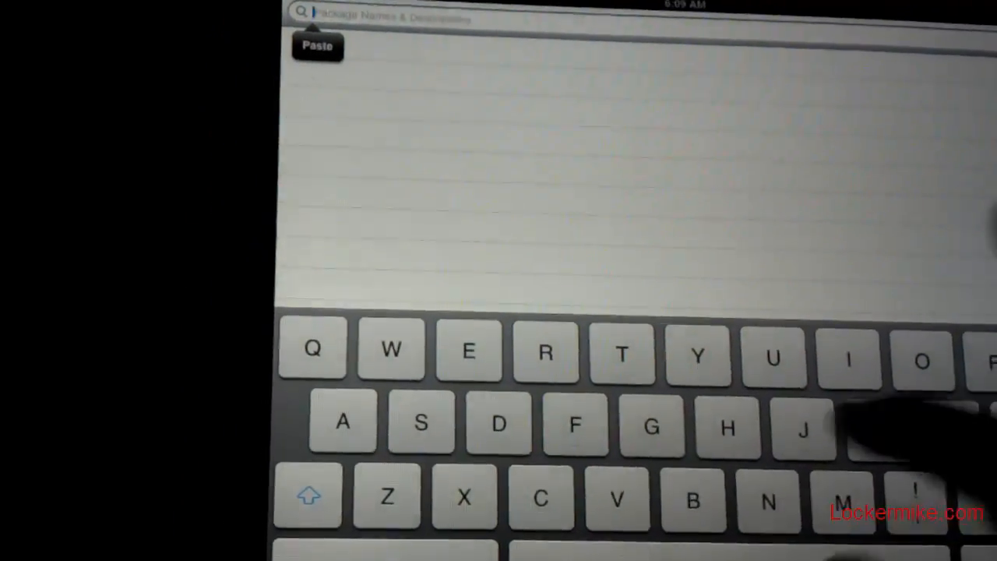
type("Boxor hd for ipa")
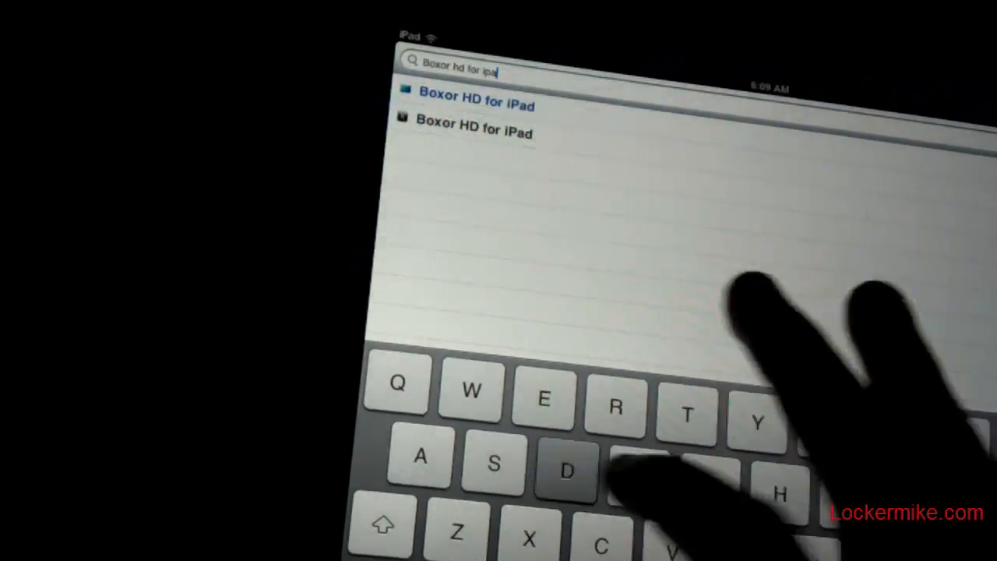
left_click(474, 106)
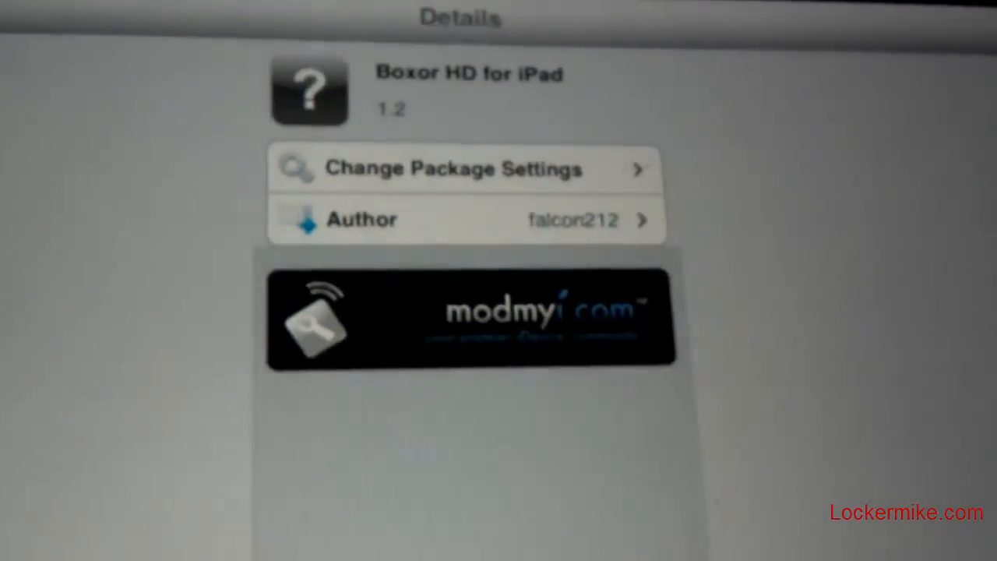
scroll("down", 3)
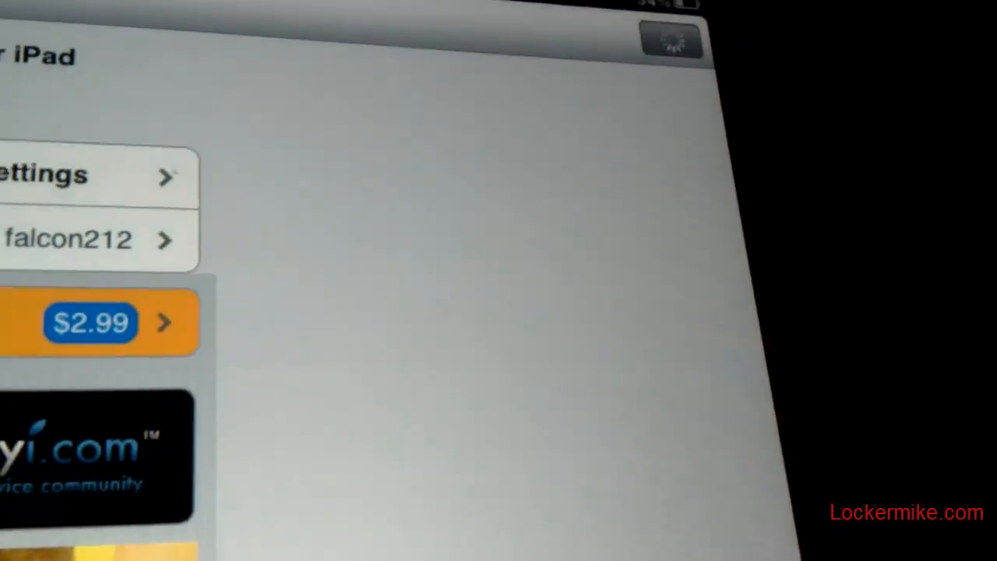
left_click(90, 321)
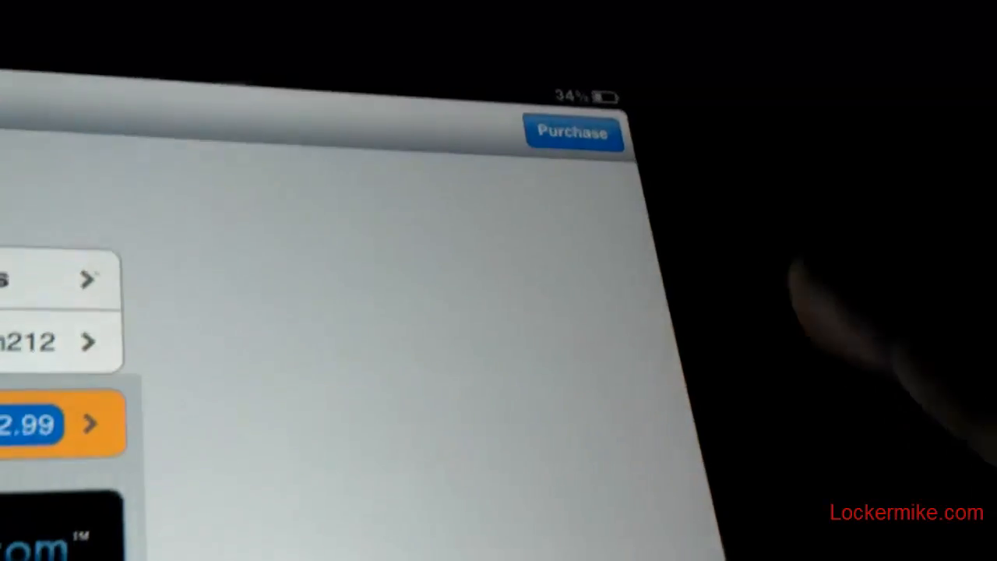
left_click(573, 131)
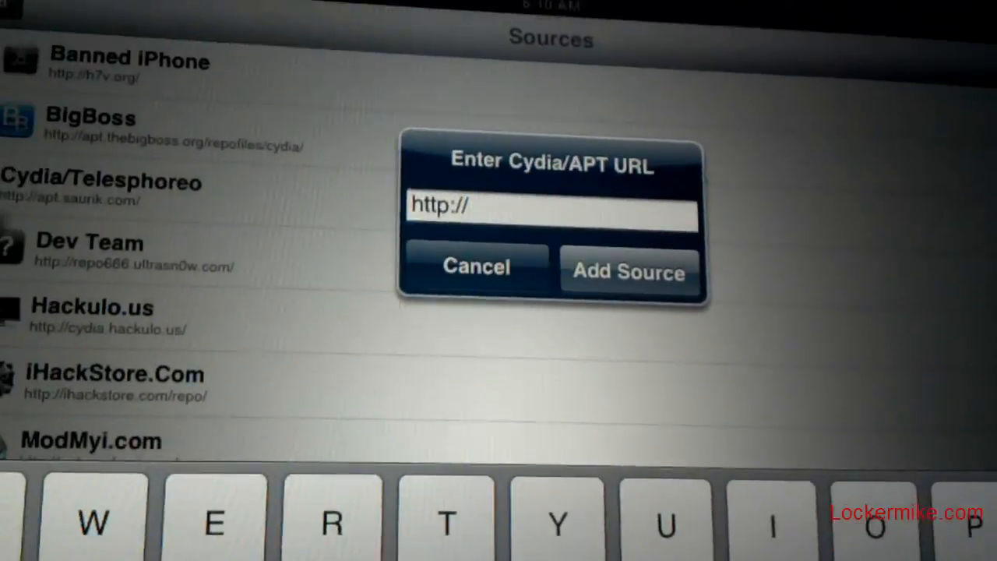
type("cy")
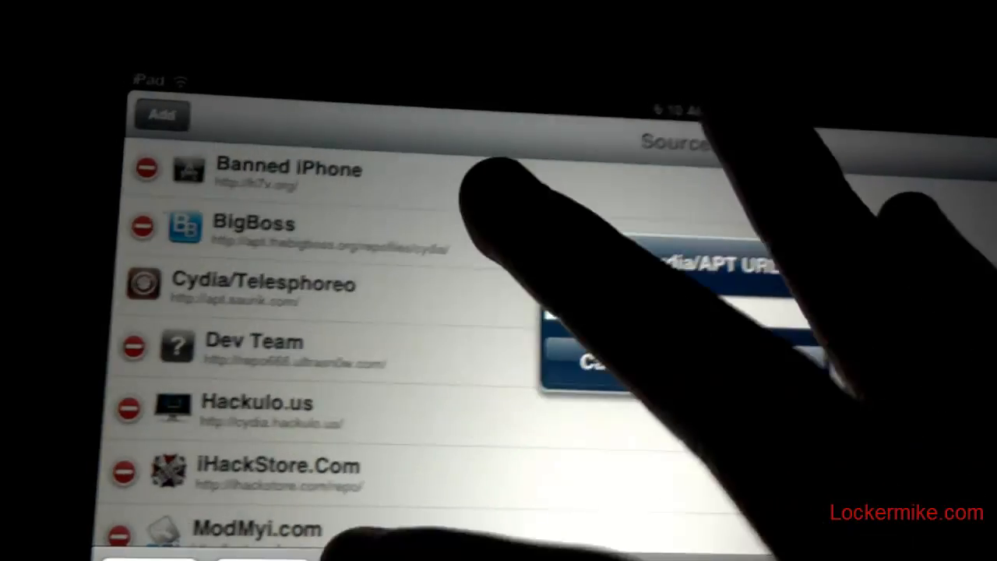
type("http://cydia.xsell")
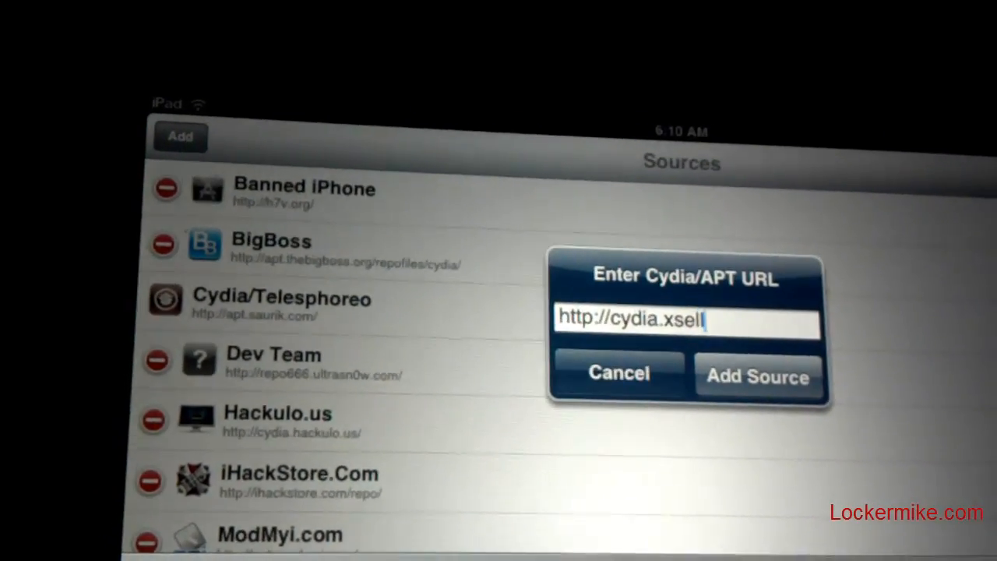
type("ize")
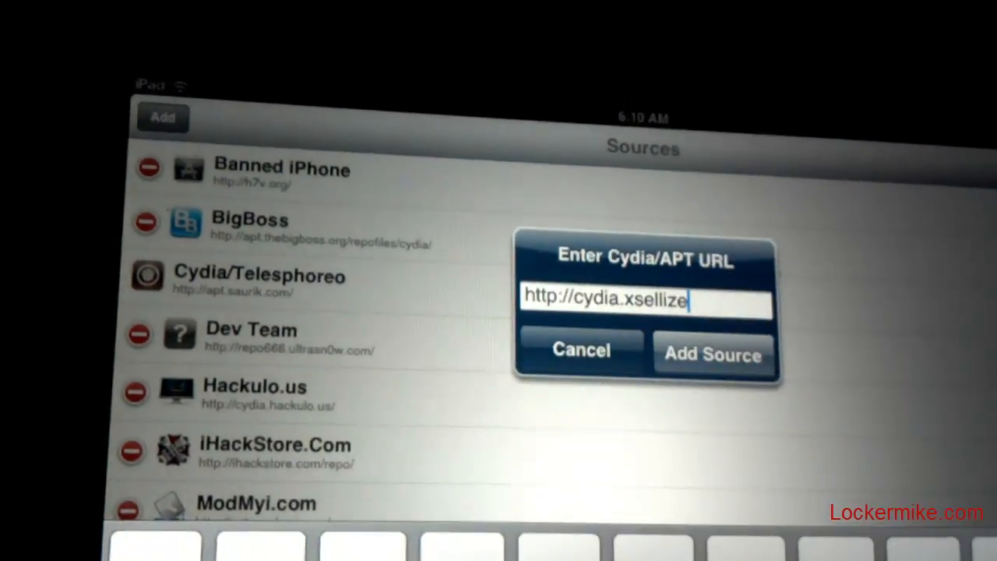
type(".c")
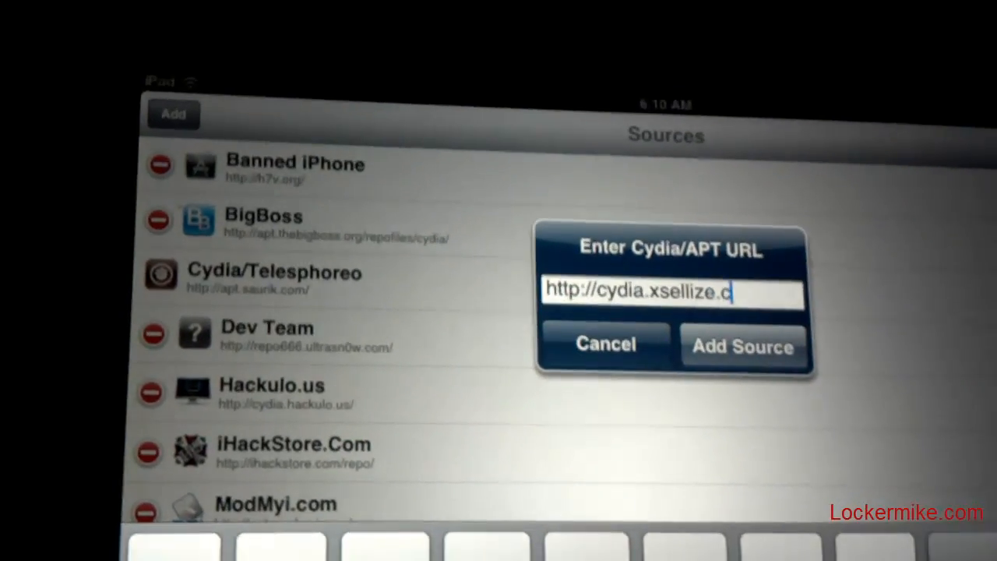
left_click(741, 346)
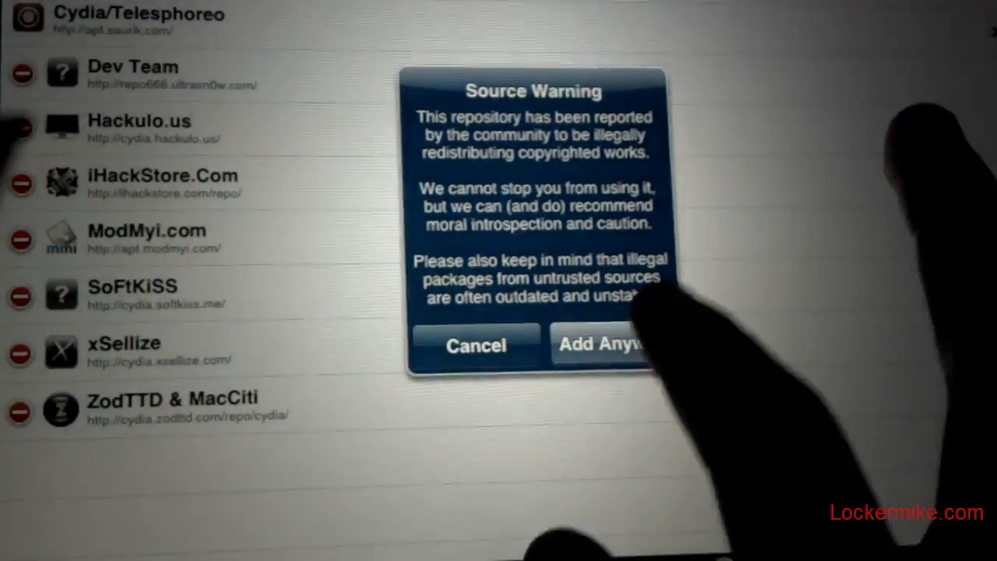
left_click(604, 345)
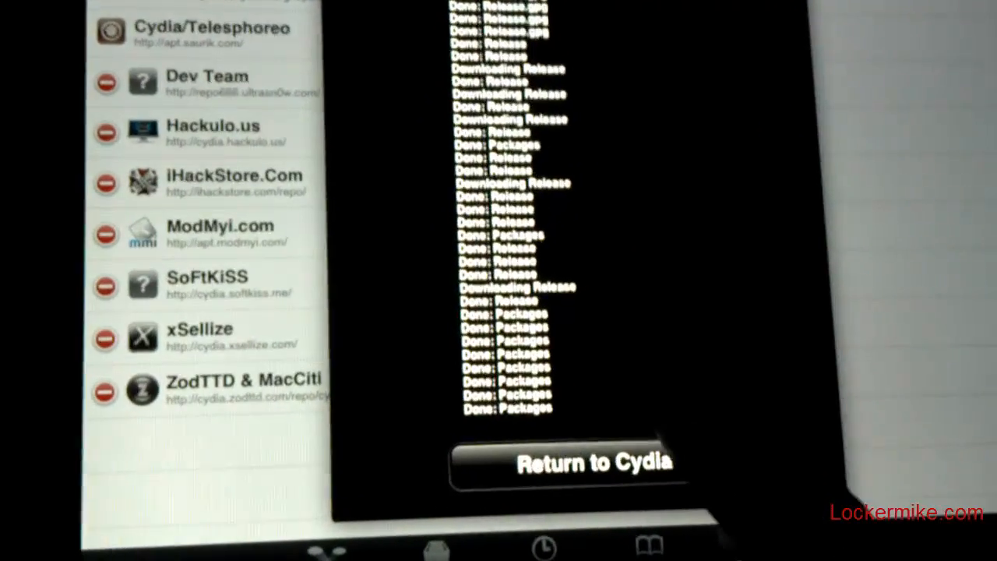
left_click(592, 461)
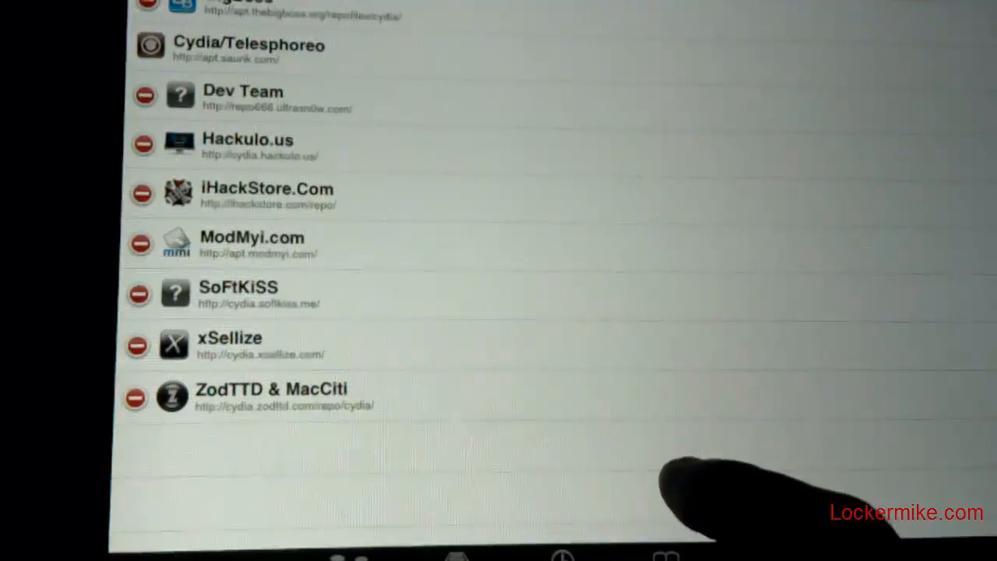
Scroll down the xSellize package list to the Boxor HD theme entries.
scroll("down", 3)
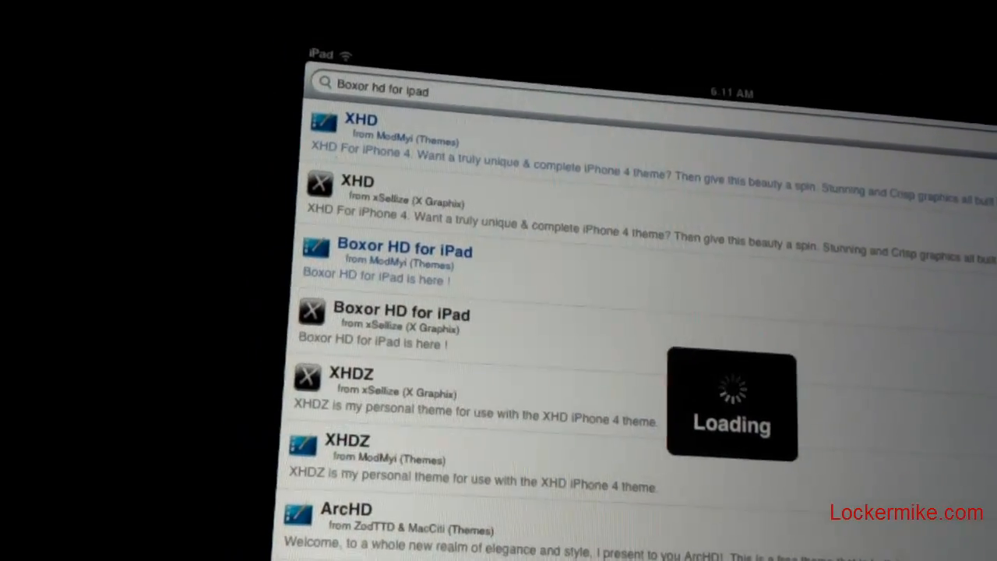
scroll("down", 3)
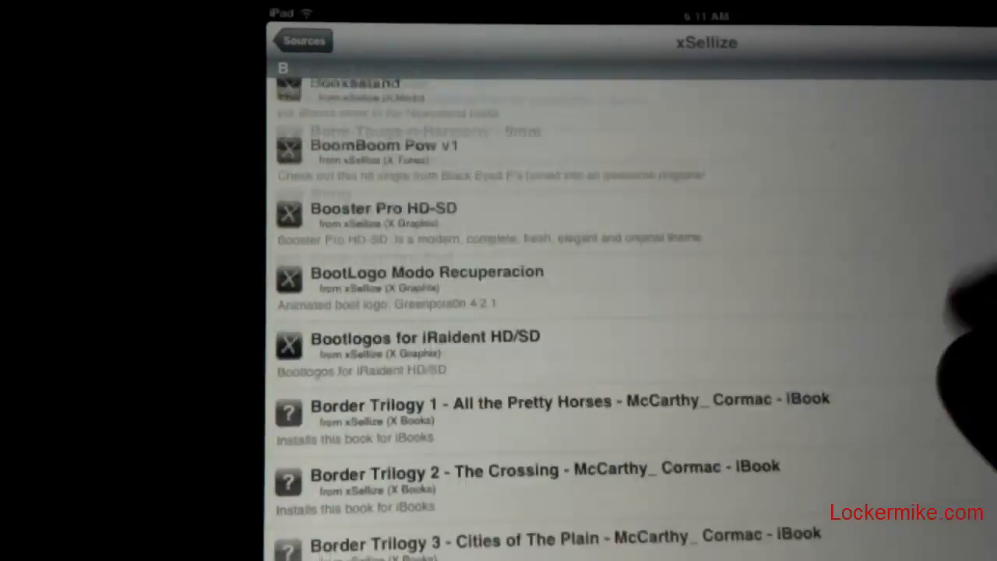
scroll("down", 3)
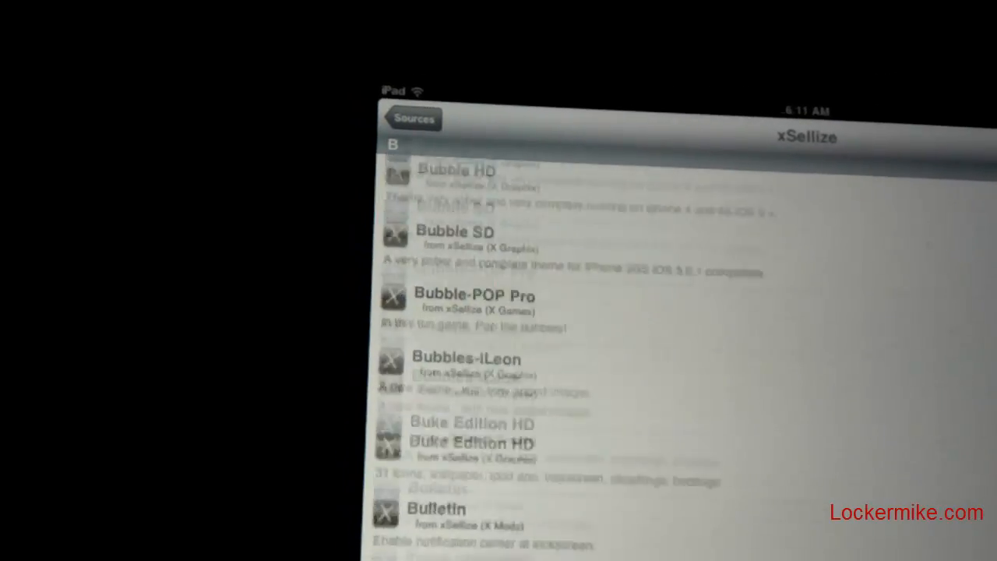
scroll("down", 3)
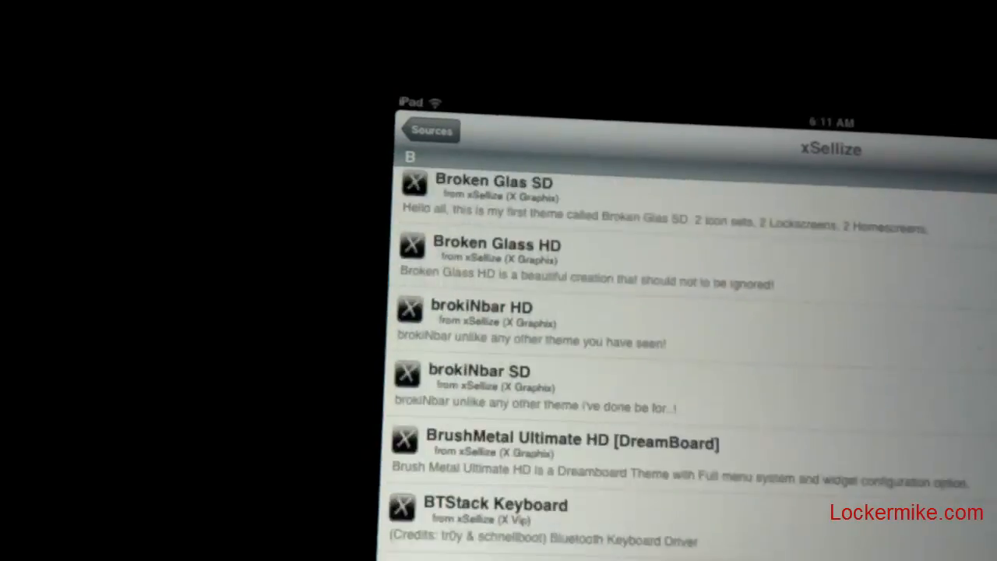
scroll("down", 3)
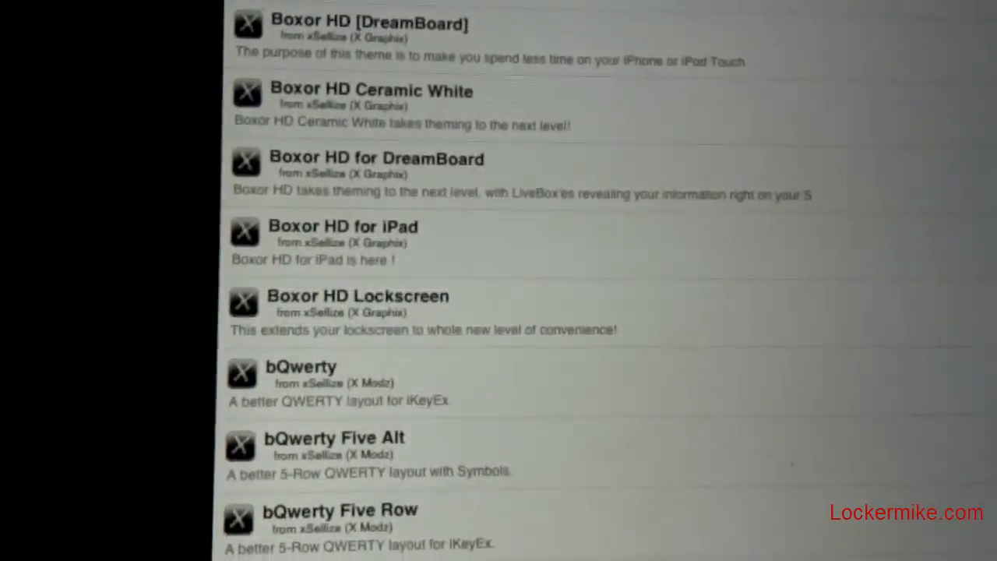
scroll("down", 3)
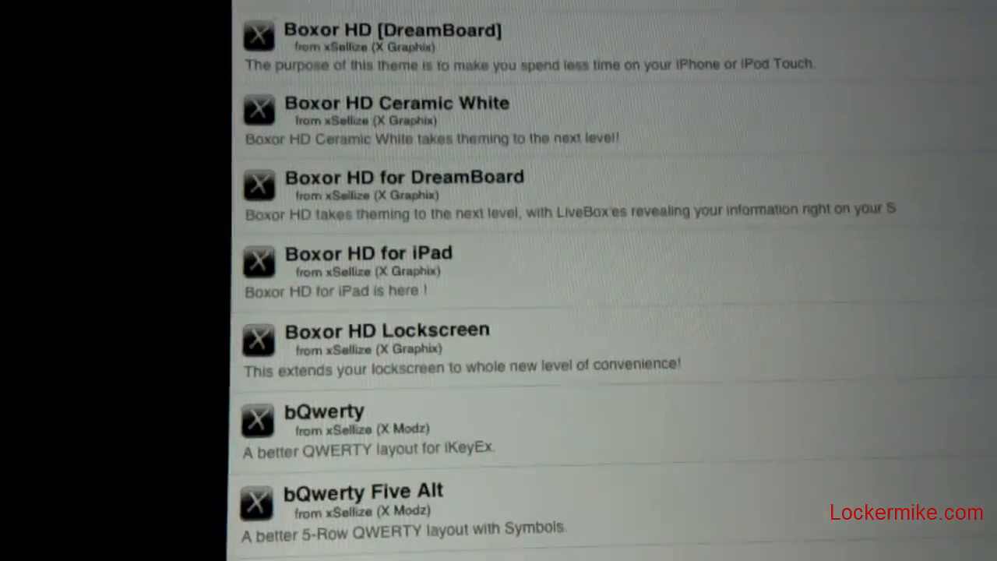
scroll("down", 3)
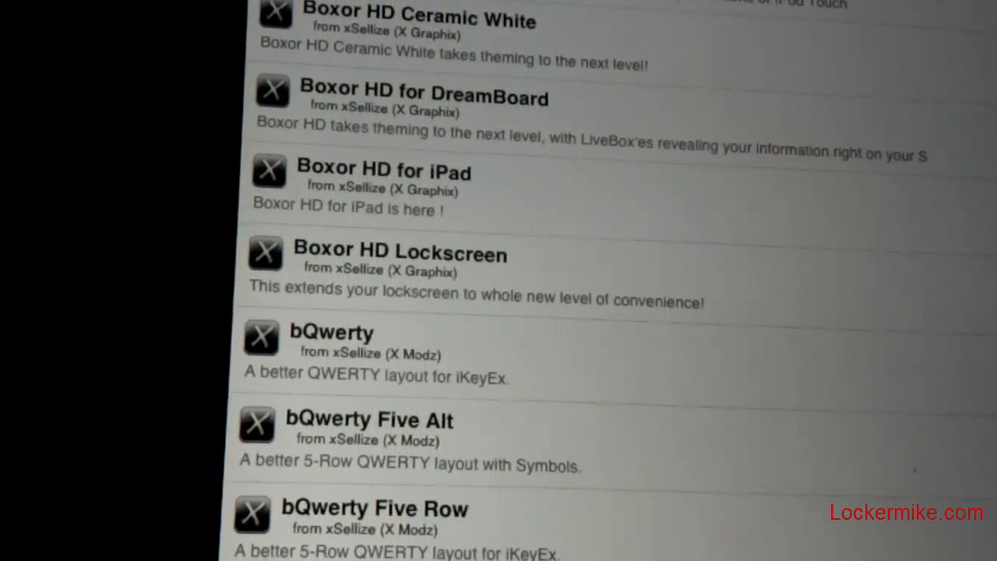
scroll("down", 3)
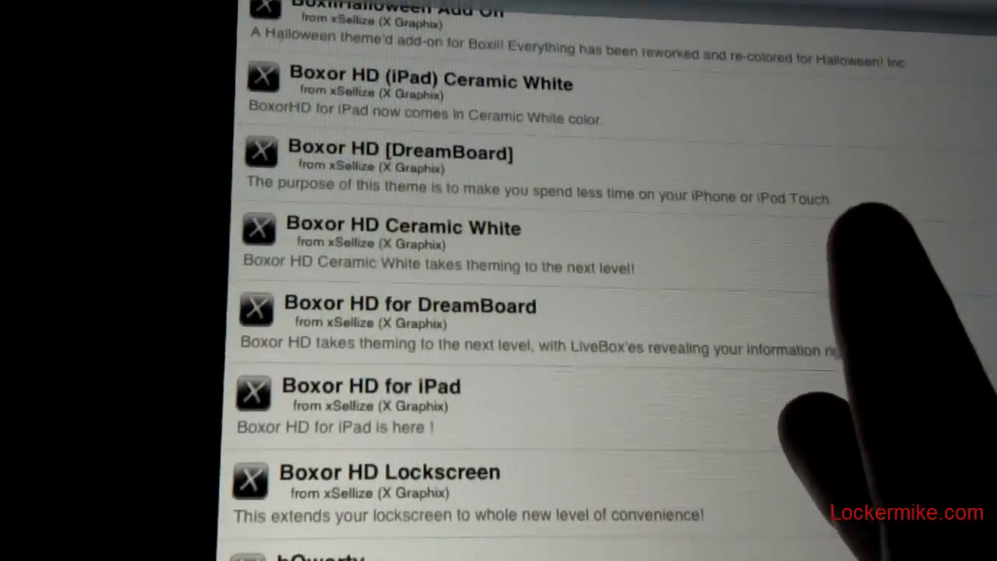
scroll("down", 3)
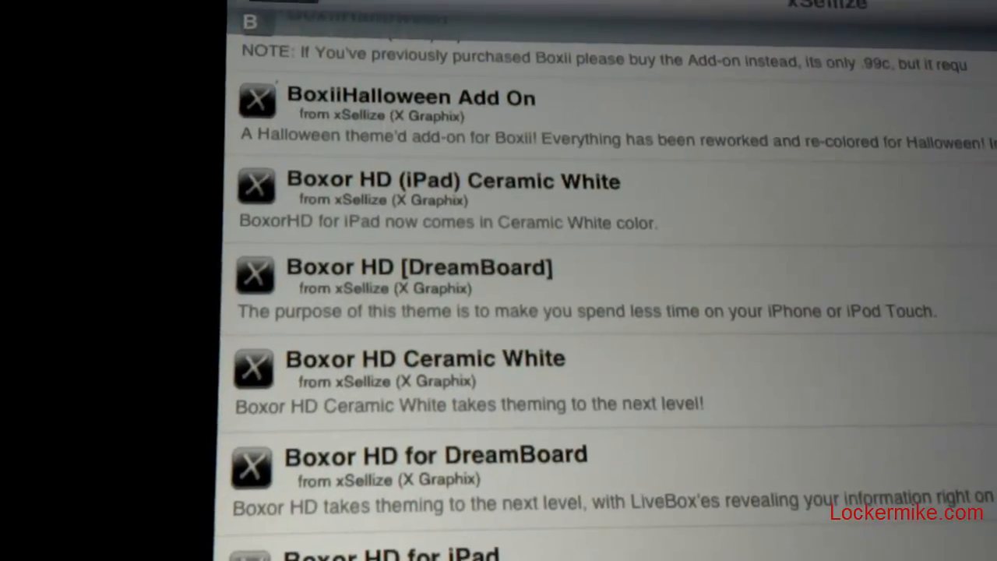
scroll("down", 3)
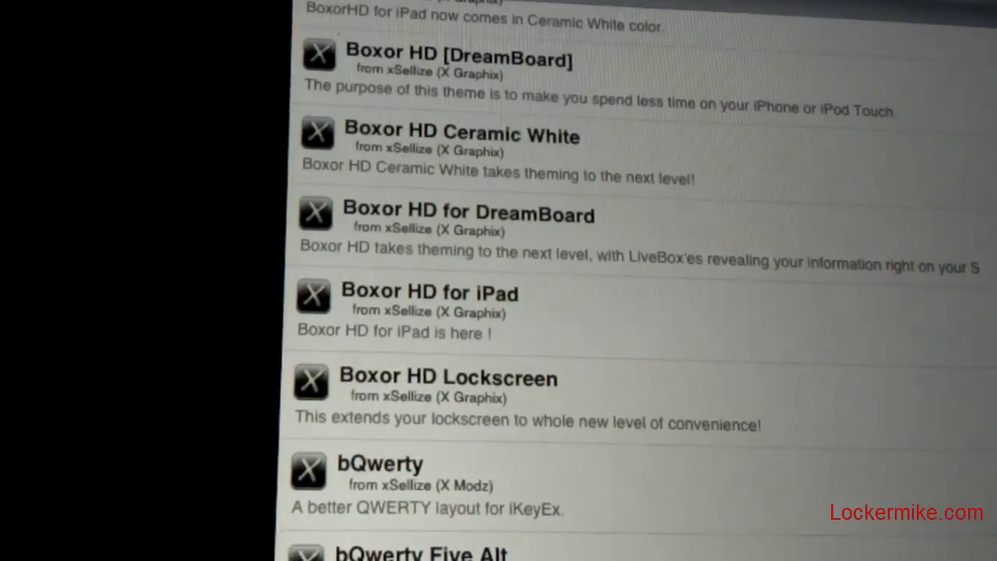
Install Boxor HD for iPad from its details page and return to Cydia.
left_click(408, 293)
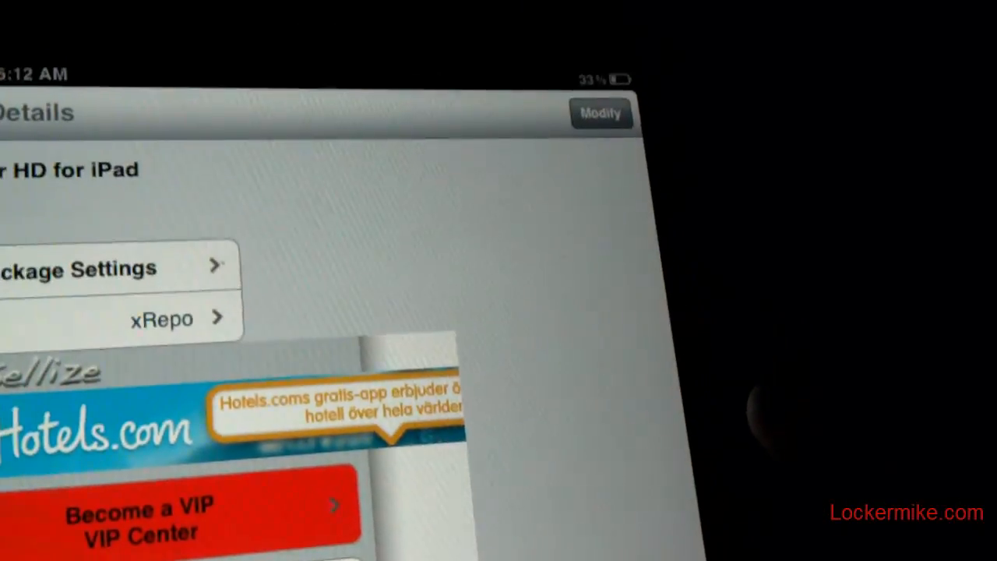
left_click(601, 114)
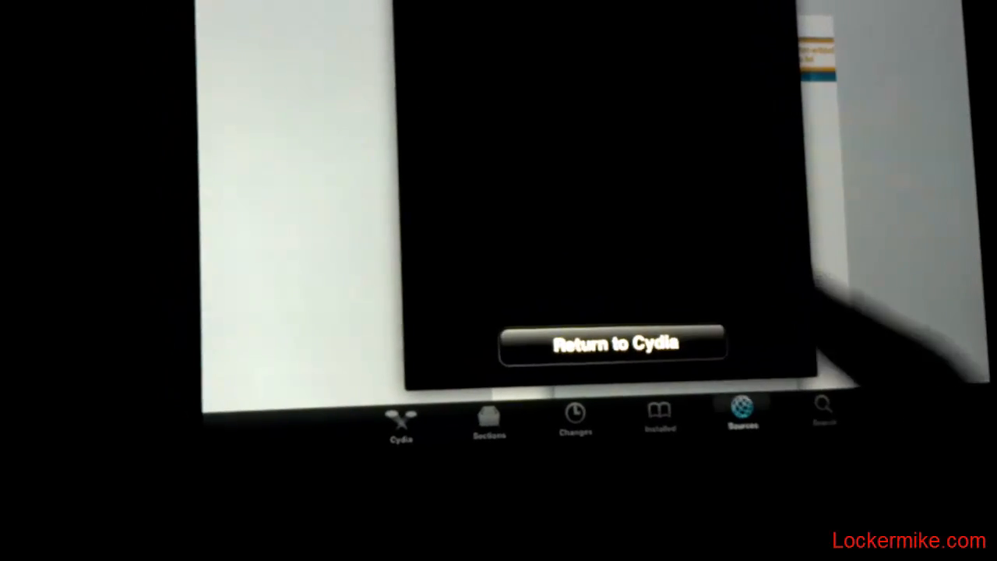
left_click(613, 344)
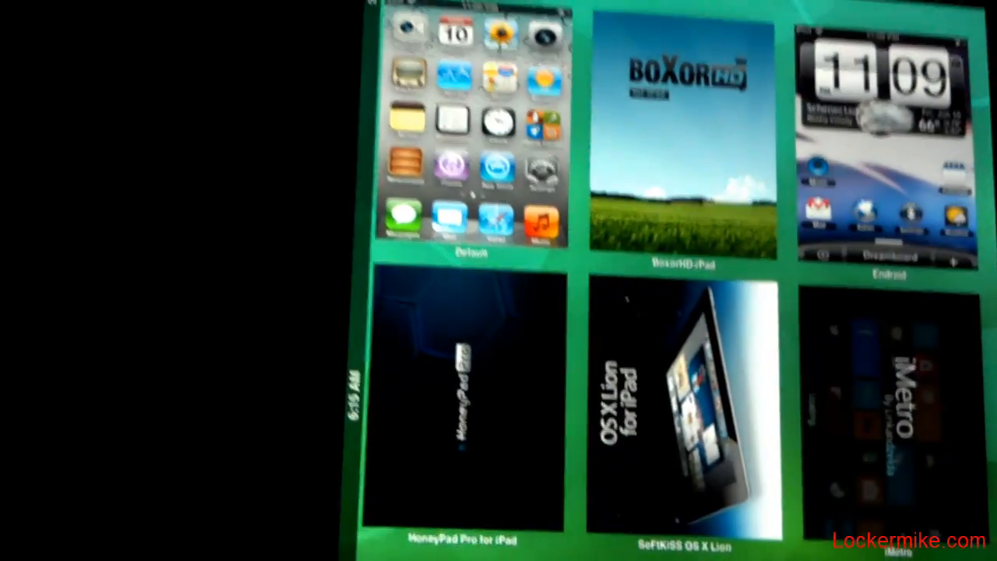
Scroll the DreamBoard theme grid to find the BoxorHD-iPad thumbnail.
scroll("down", 3)
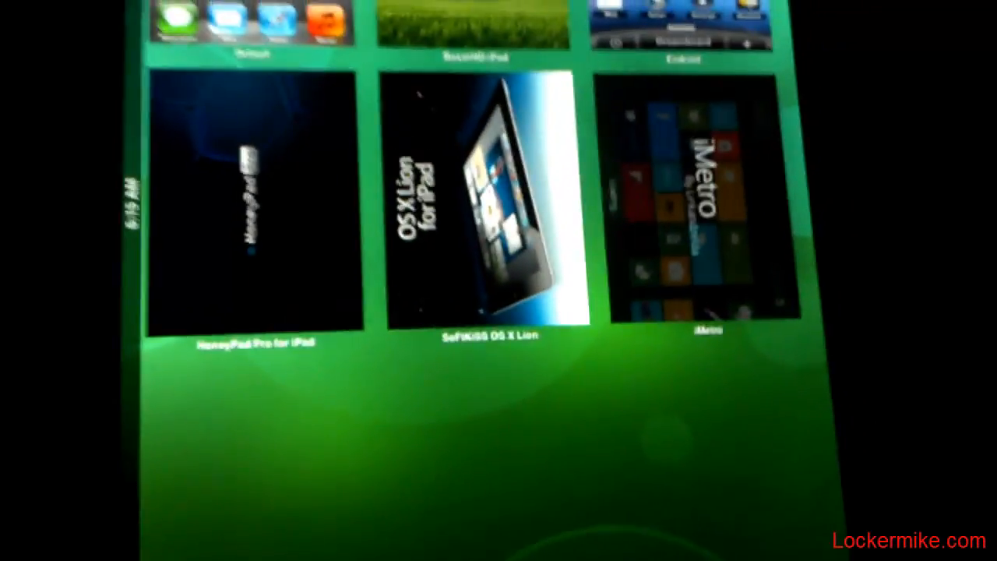